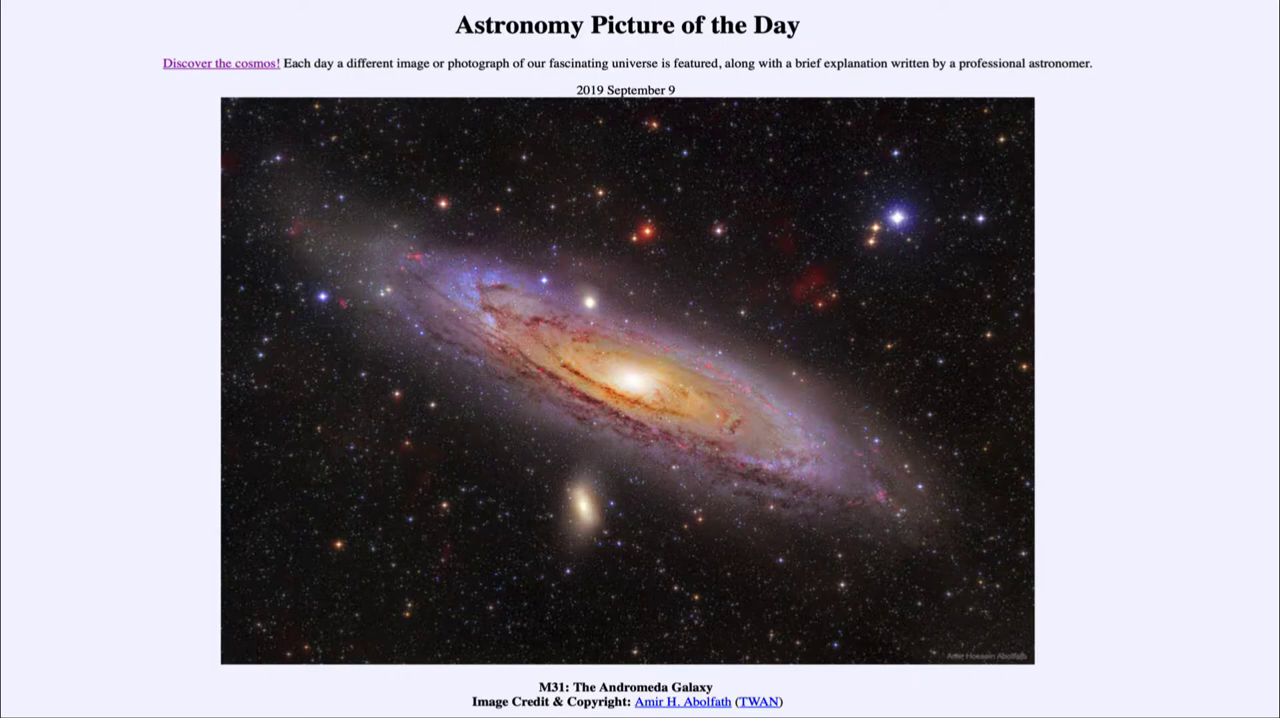
Draw a red arrow from the image's lower left to Andromeda's small companion galaxy
left_click_drag(350, 600, 548, 512)
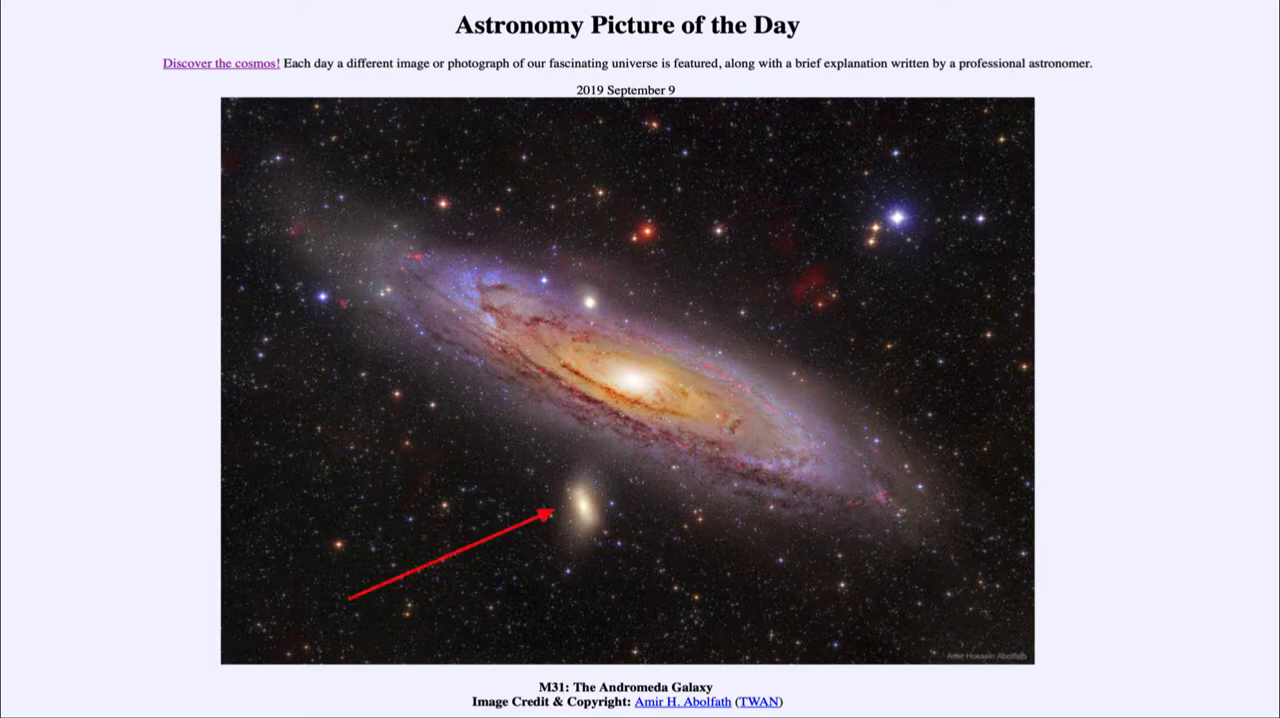